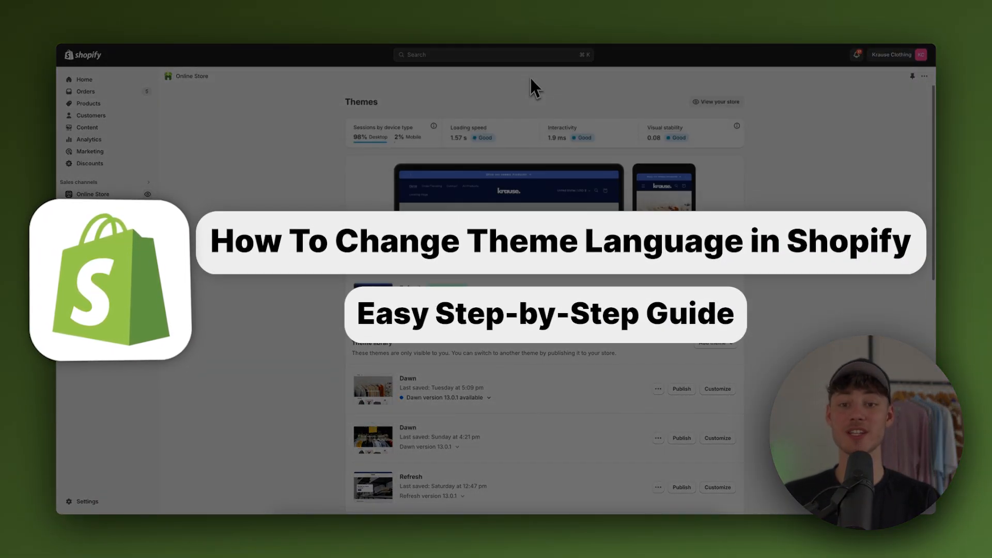
Reach the store's Languages settings page, where English is the only published language.
click(715, 102)
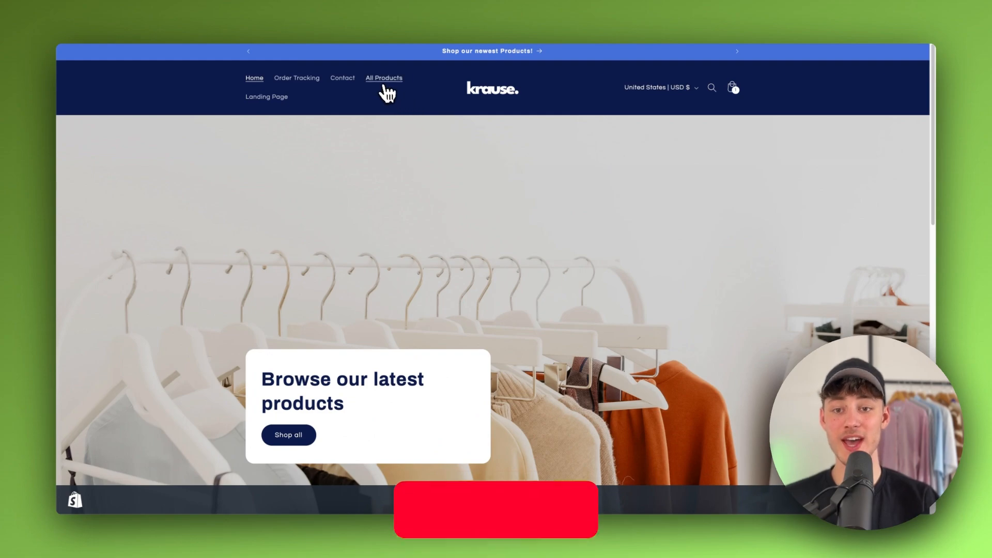
scroll(down, 3)
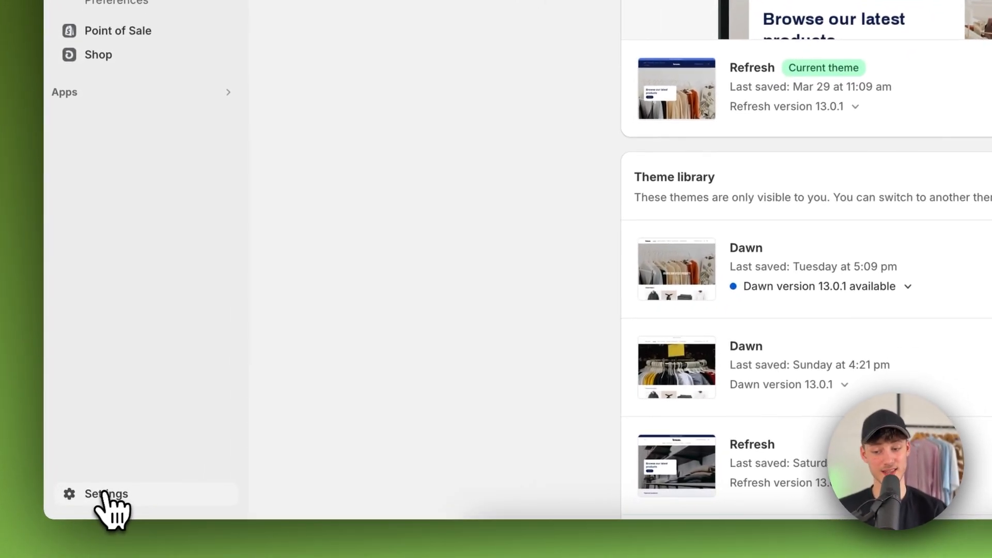
click(105, 494)
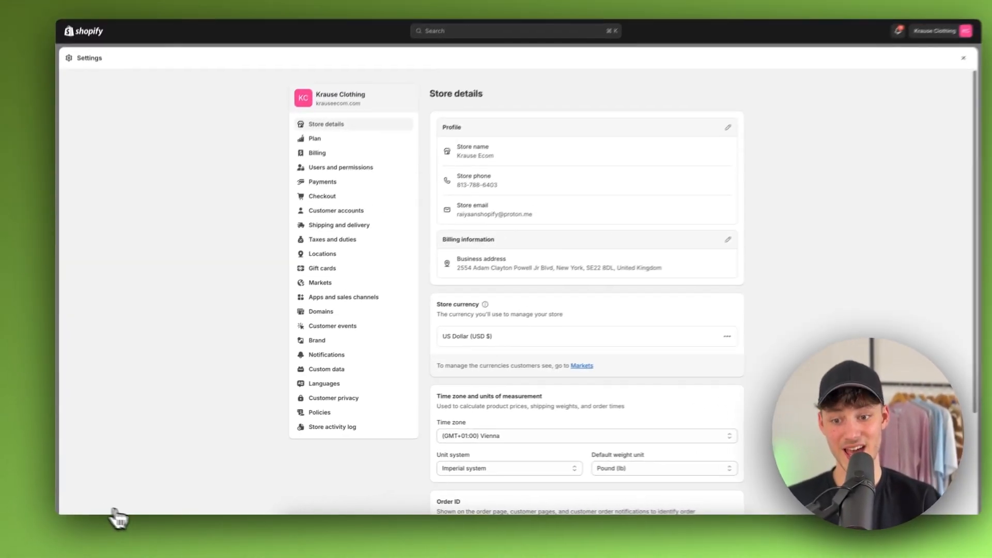
click(323, 382)
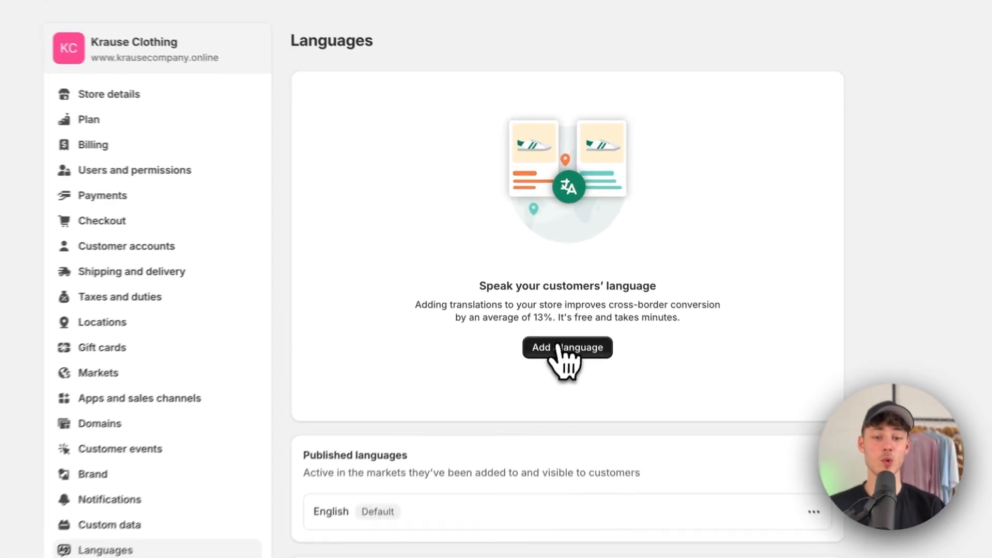
Add German as a new, unpublished store language.
click(566, 347)
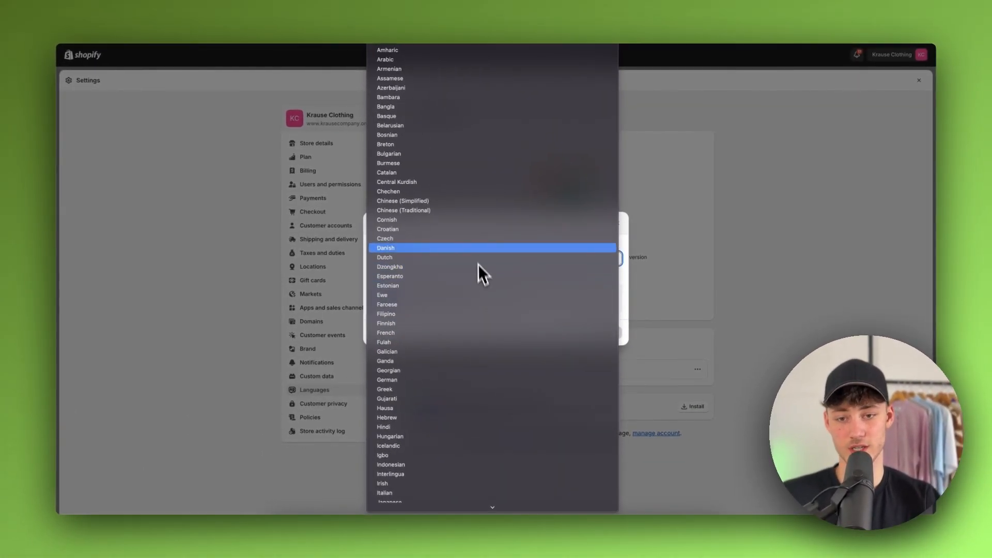
mouse_move(481, 389)
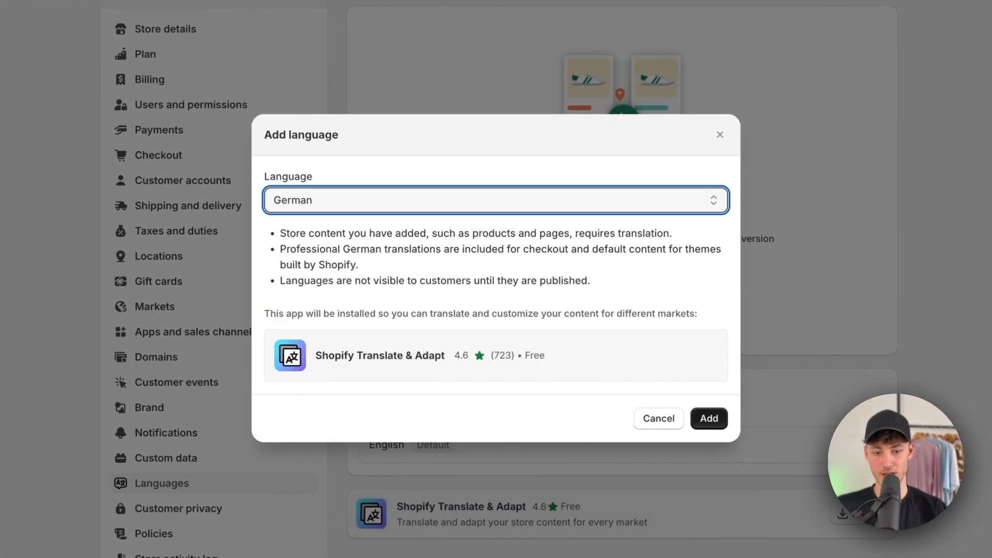
click(709, 418)
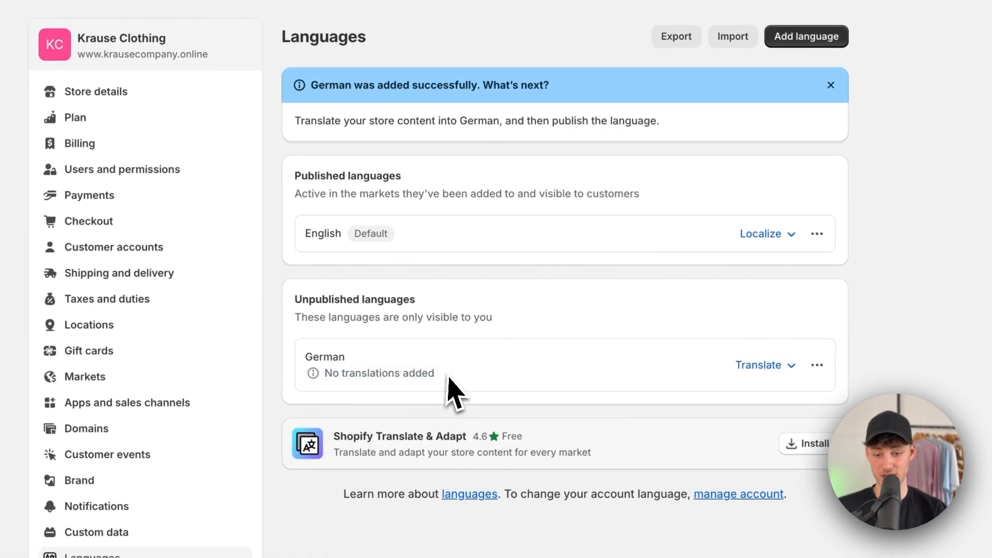
Launch Translate & Adapt for German and dismiss its getting-started walkthrough.
click(758, 364)
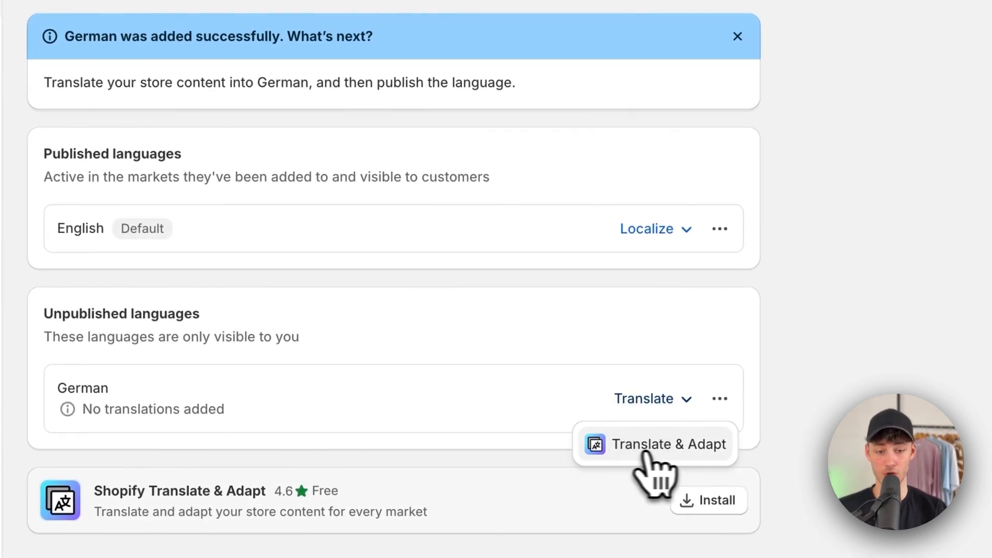
click(668, 444)
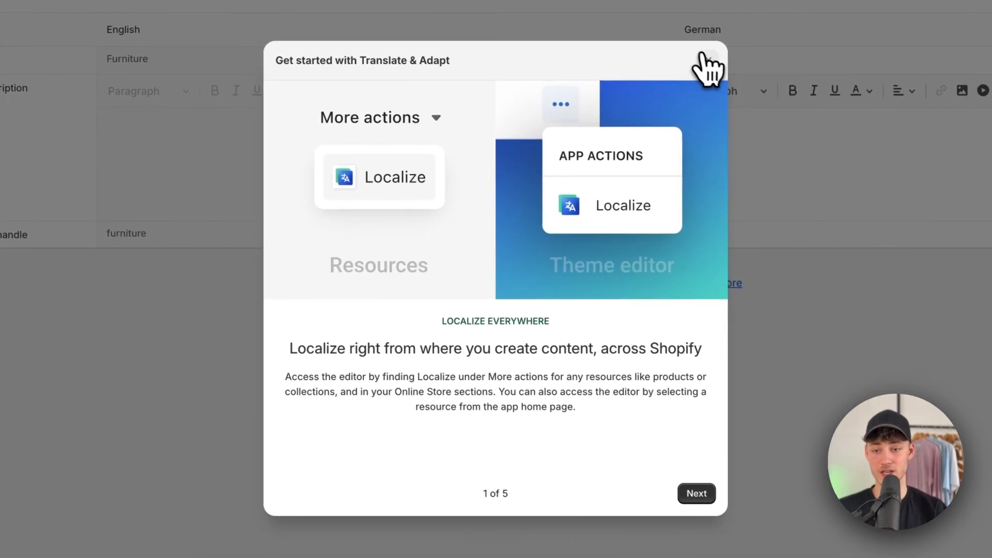
mouse_move(709, 139)
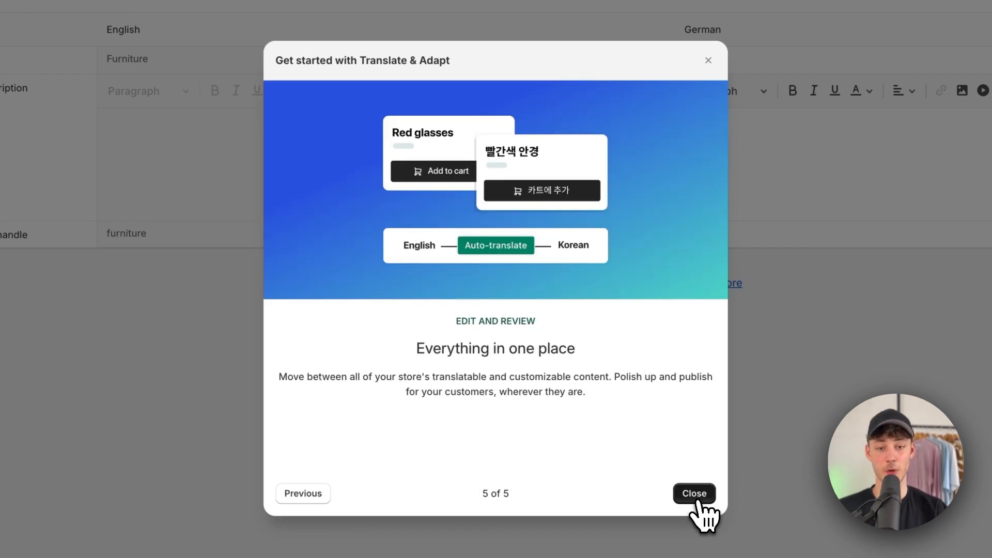
click(694, 494)
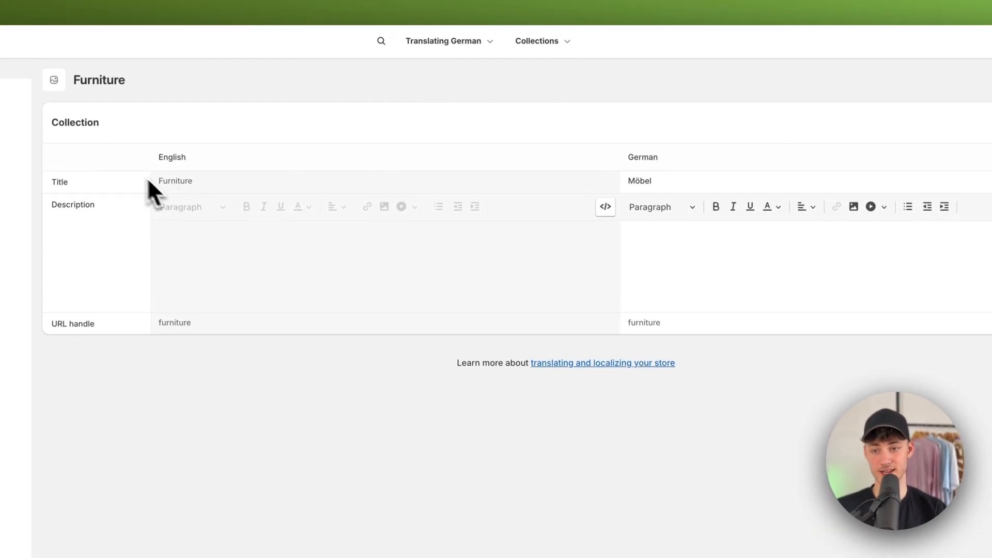
Return to the German content overview and run Auto-translate on the store content.
click(639, 182)
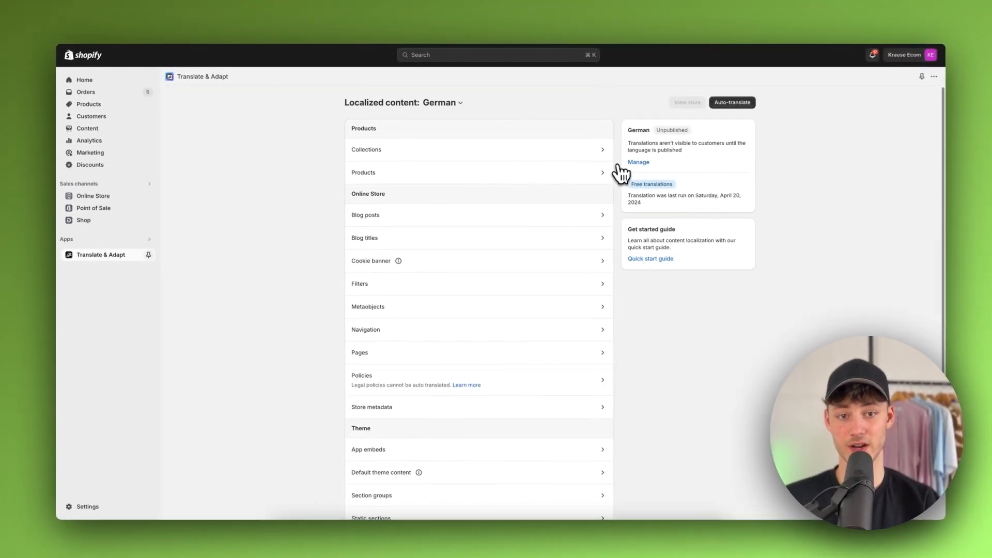
scroll(down, 3)
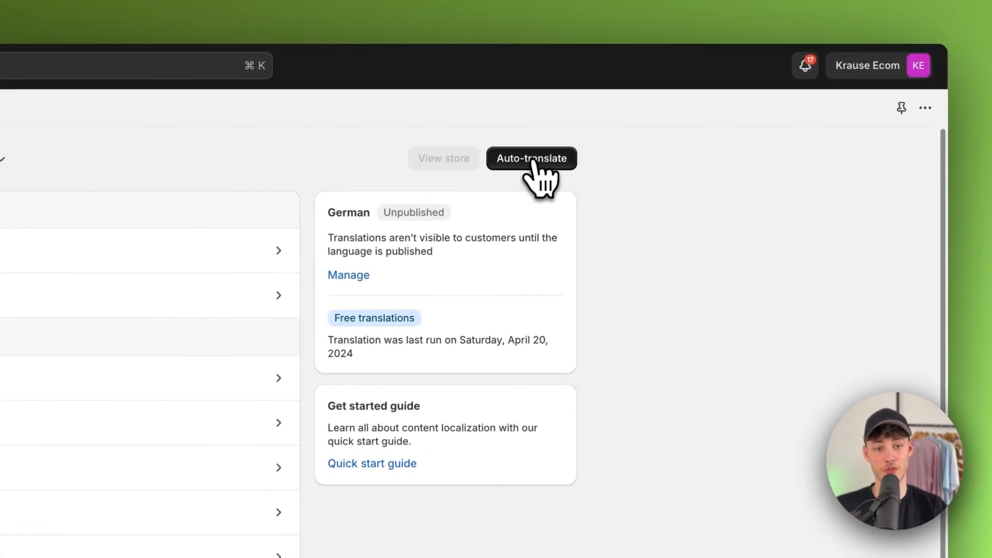
click(531, 158)
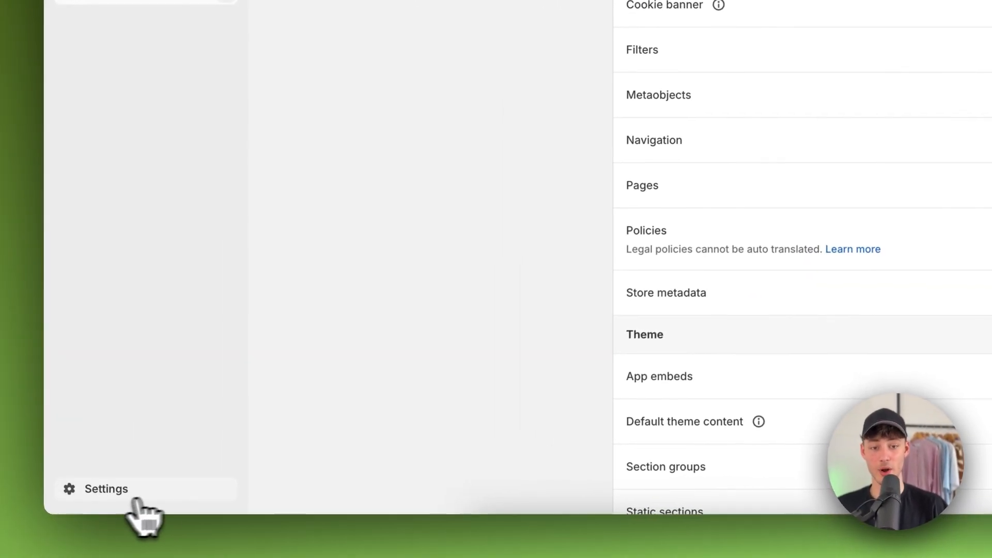
Publish German from the Languages settings via its more-actions menu.
click(105, 489)
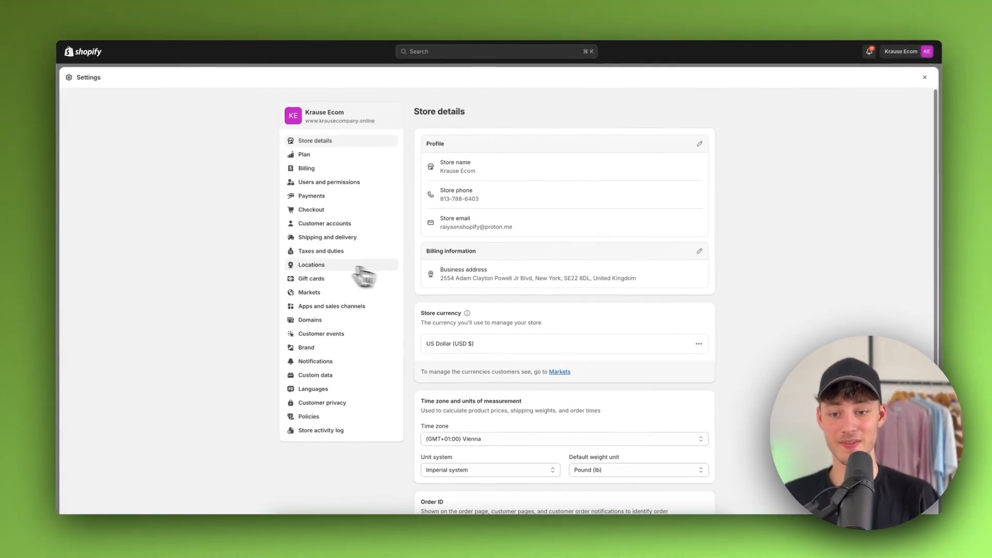
click(312, 388)
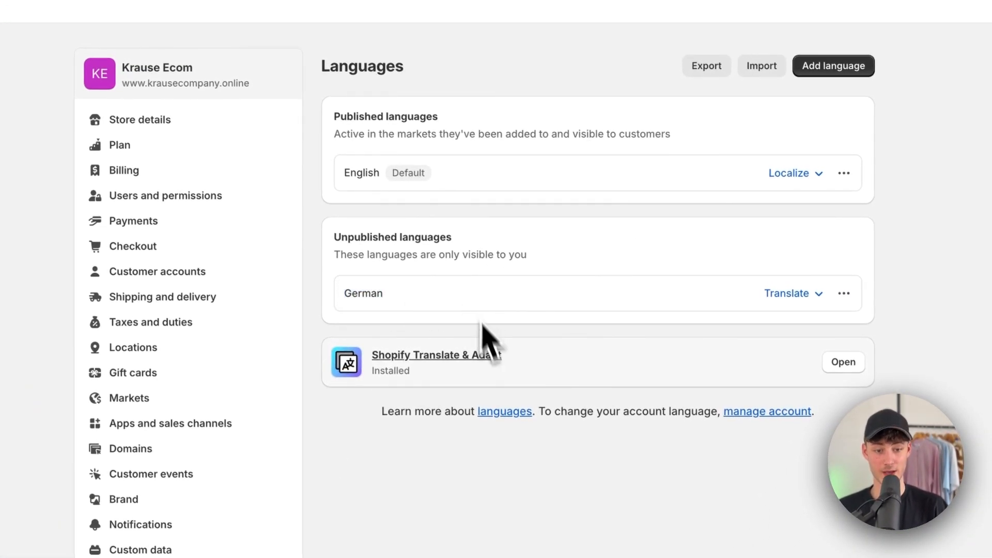
click(843, 292)
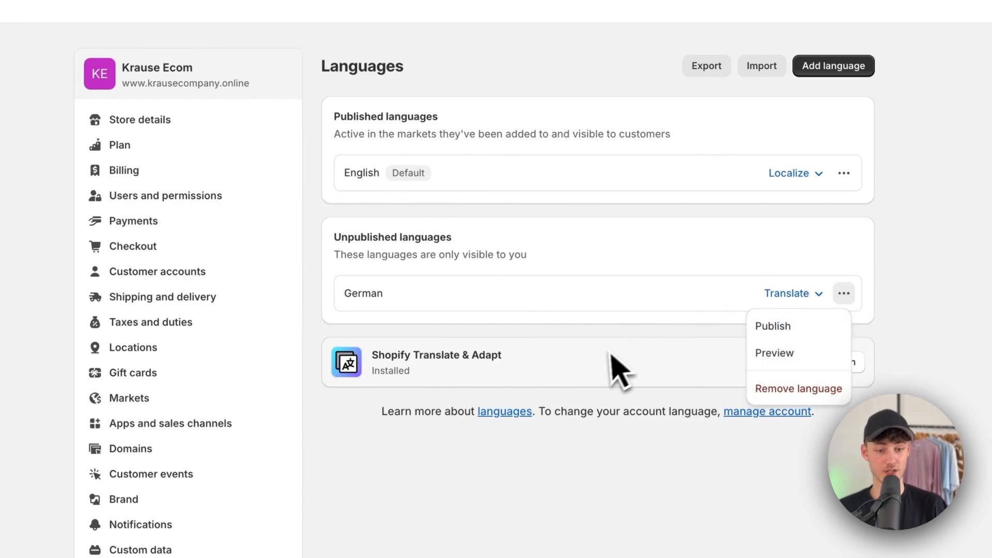
click(772, 325)
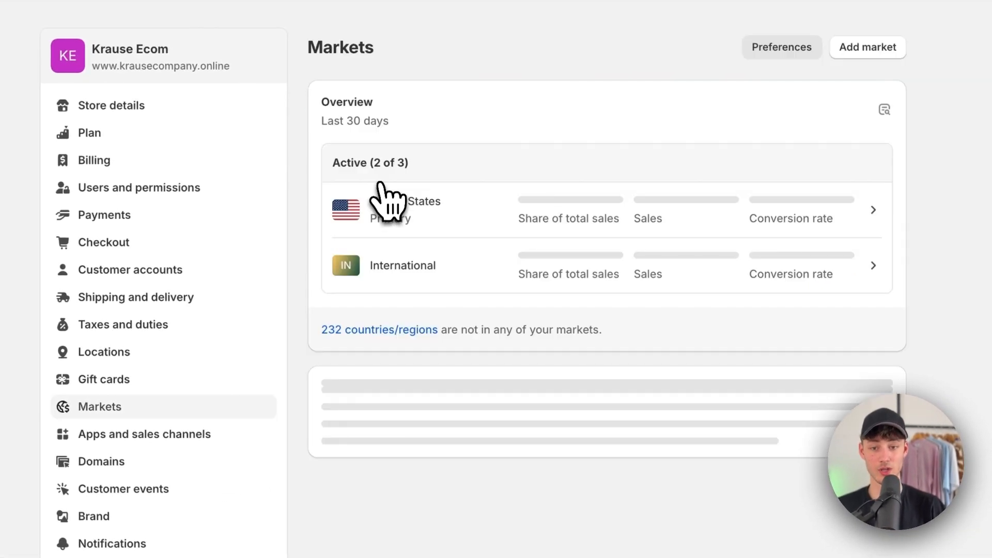
Create a market named 'german' that includes Germany, then leave its details.
click(867, 46)
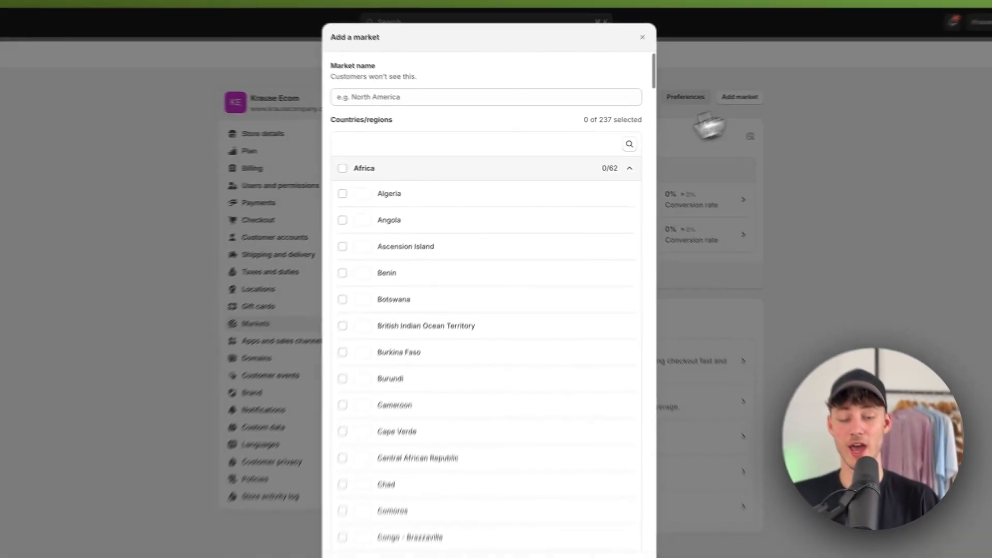
text(German)
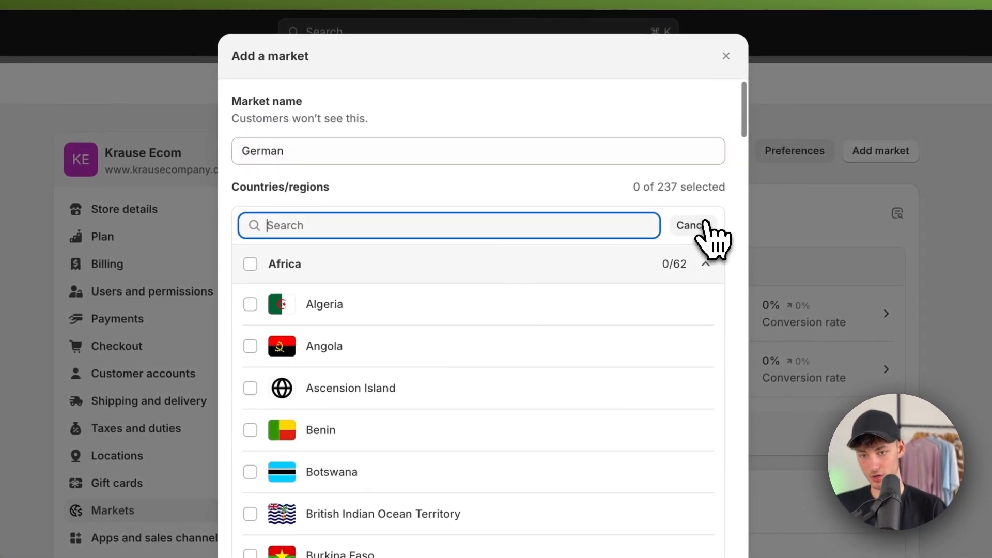
text(german)
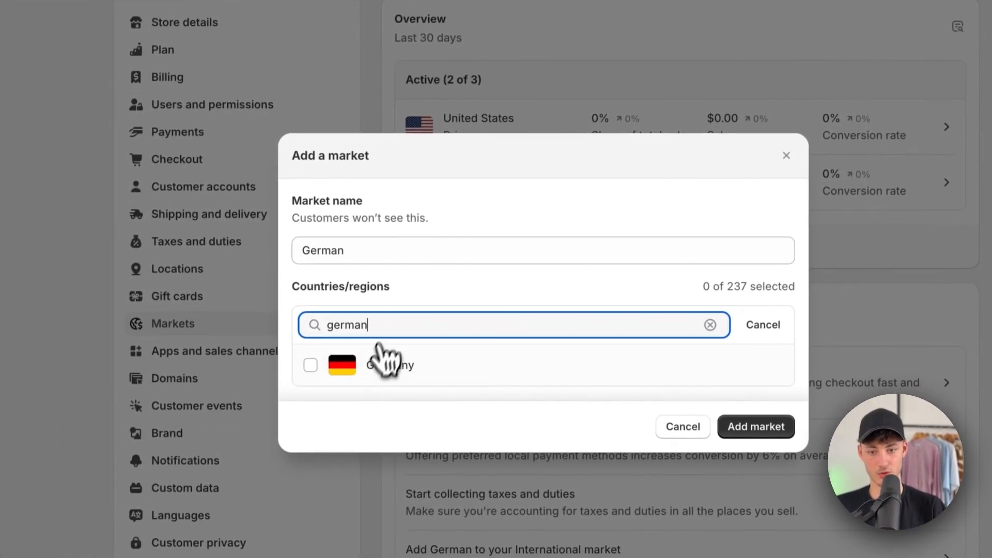
click(311, 365)
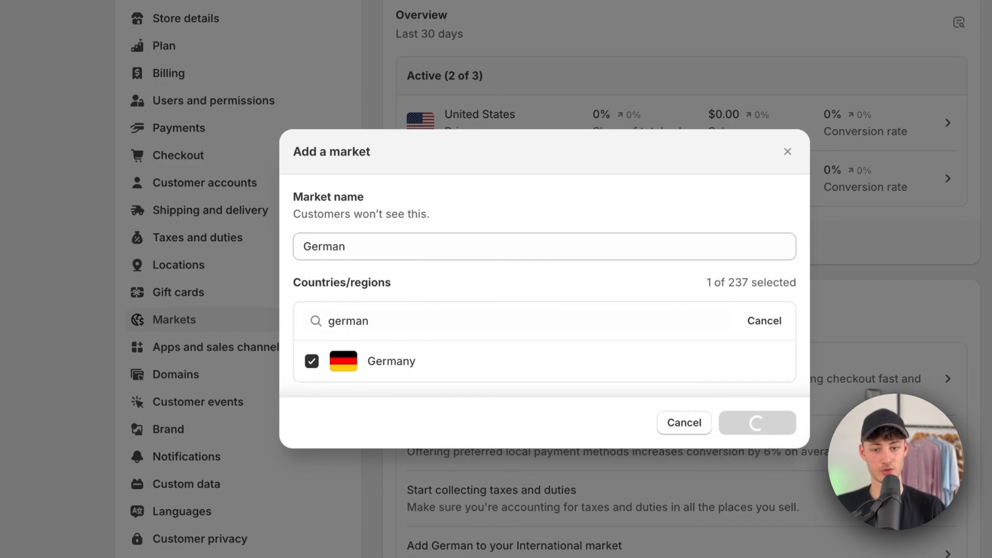
click(756, 423)
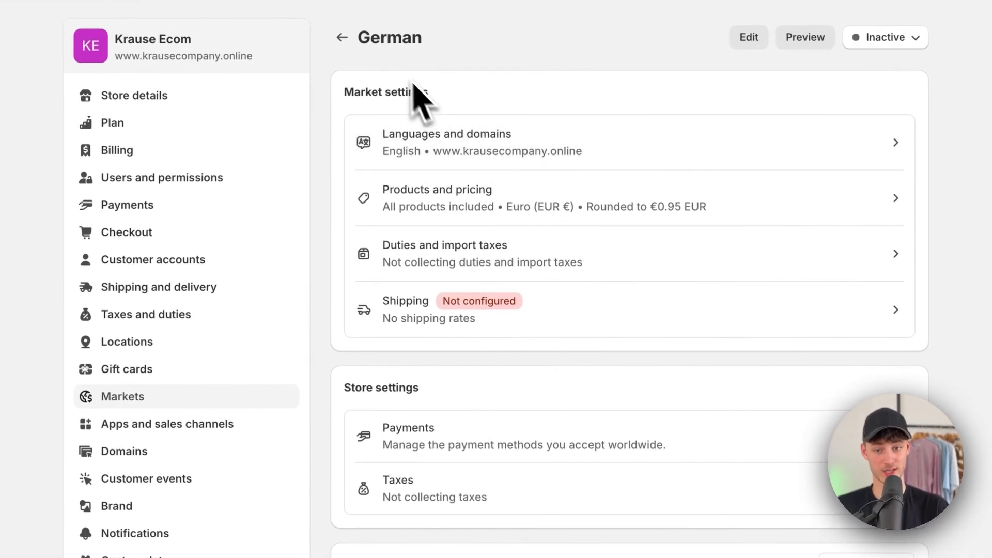
click(342, 37)
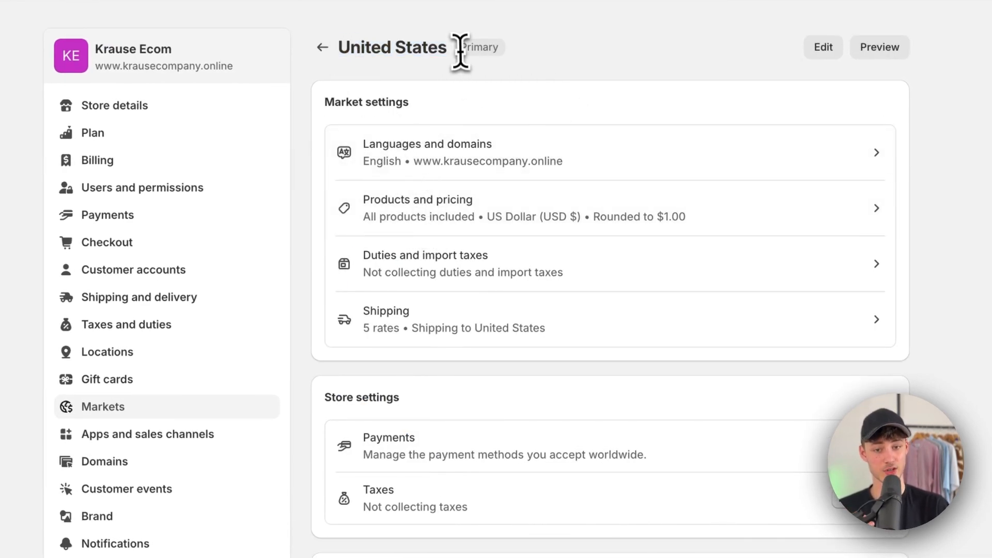
Add German to the United States market's languages and domains alongside English.
click(427, 152)
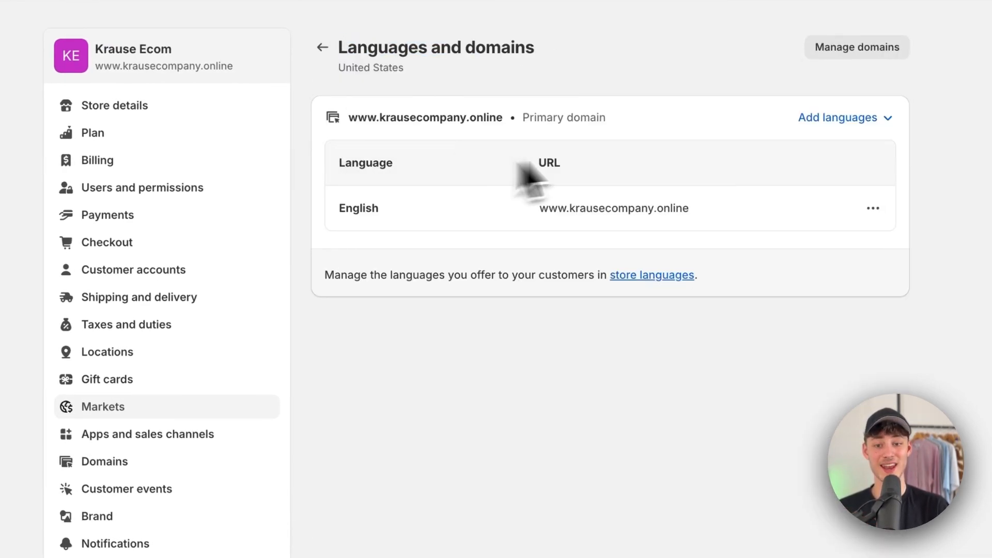
mouse_move(873, 215)
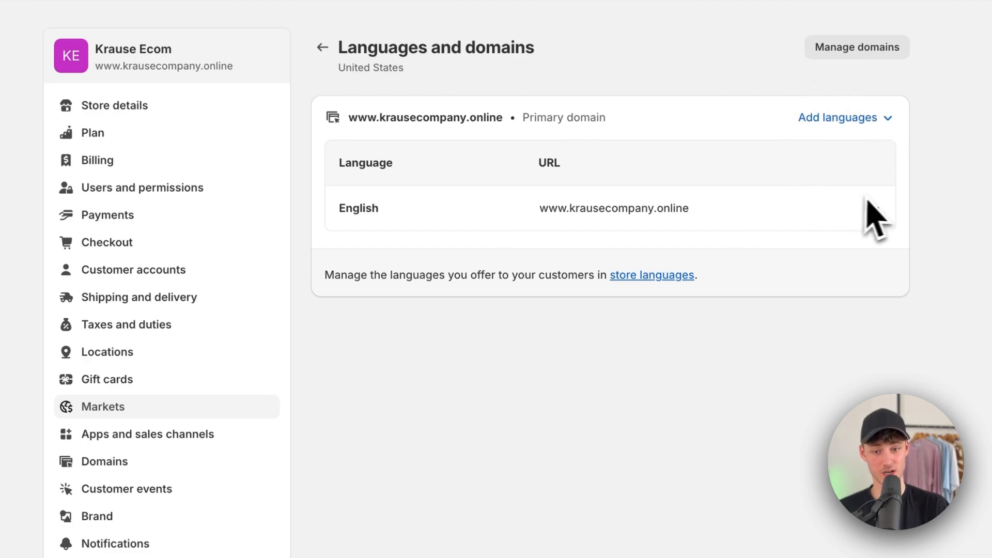
click(836, 117)
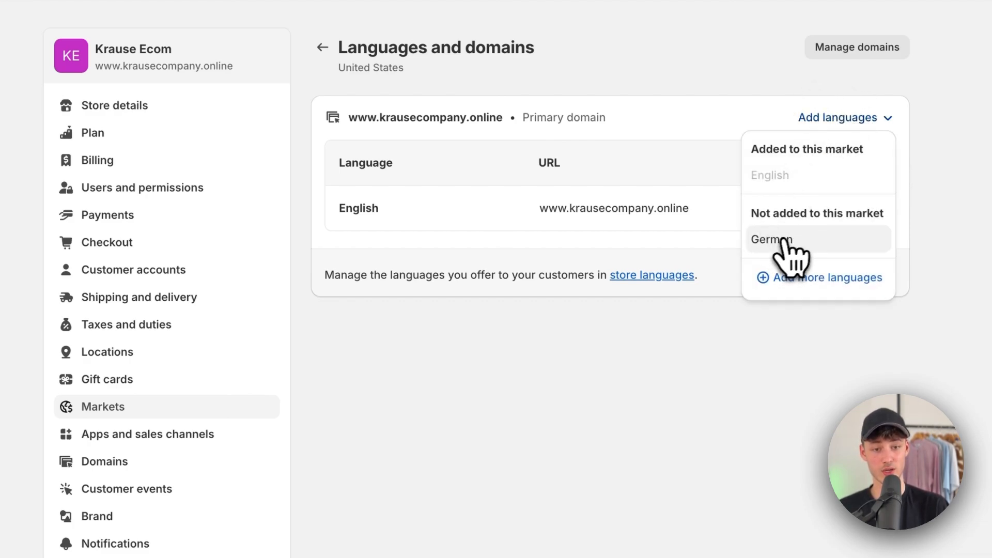
click(771, 239)
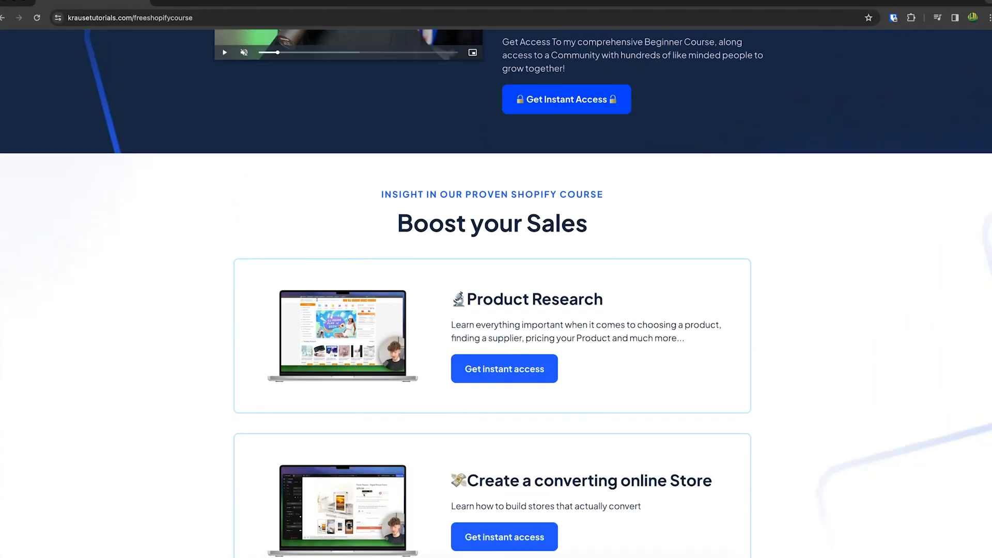
Scroll back to the top of the krausetutorials.com free course page.
scroll(up, 3)
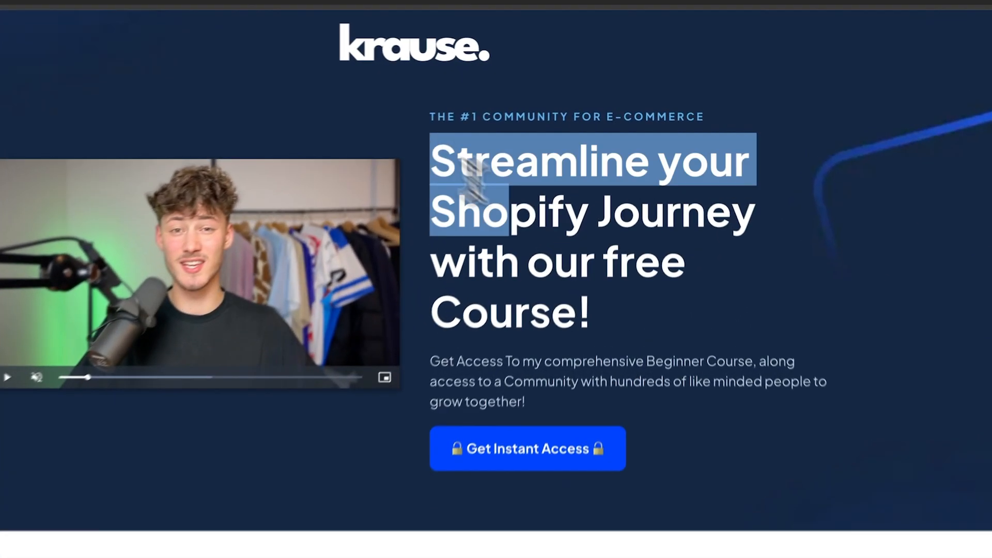